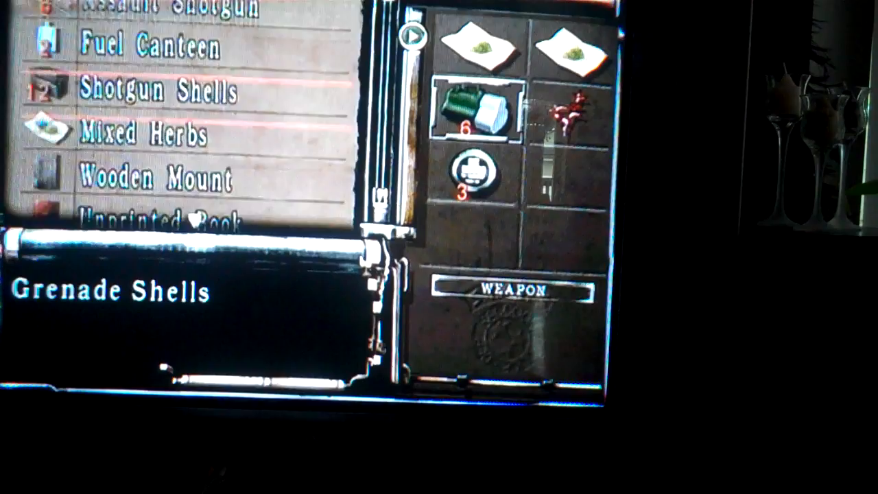
scroll(down, 3)
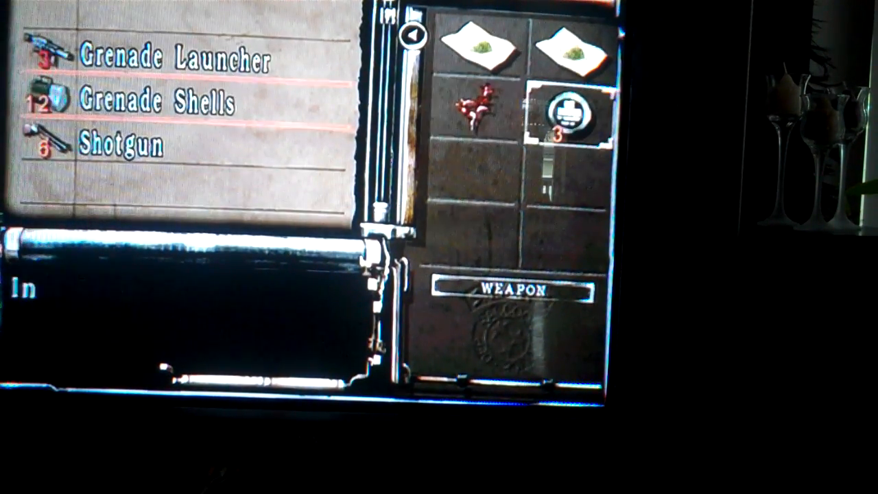
scroll(down, 3)
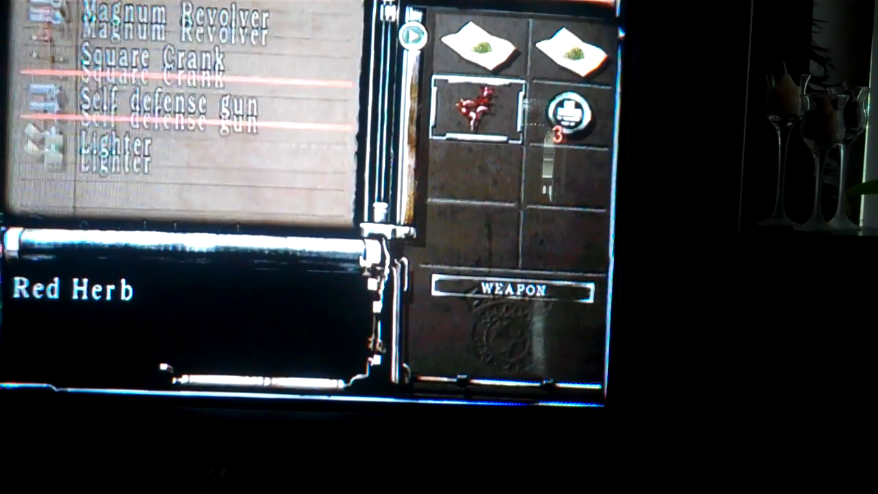
scroll(down, 3)
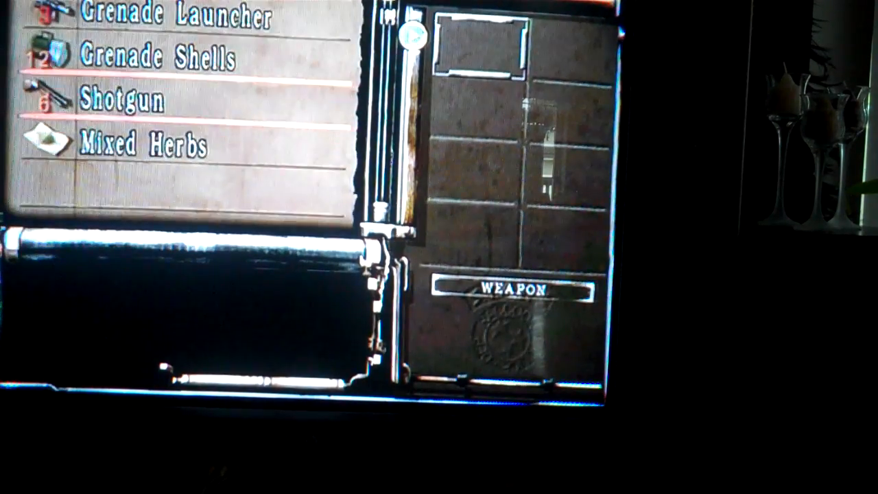
scroll(down, 3)
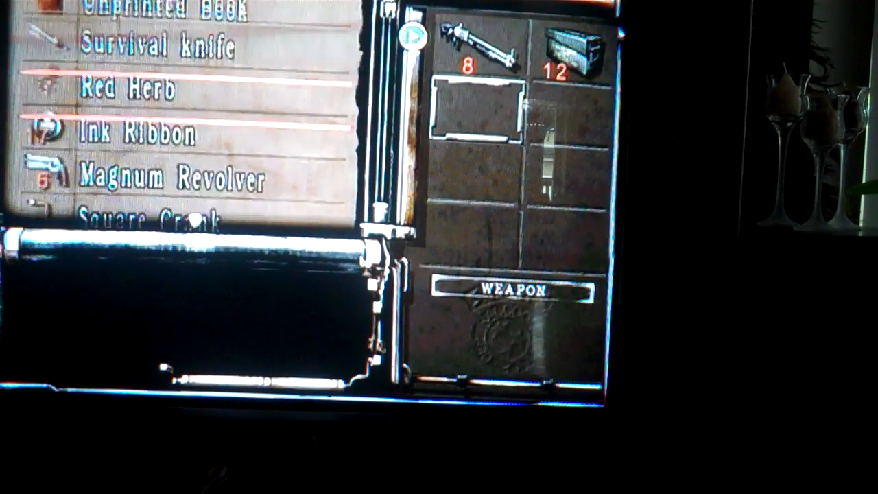
scroll(down, 3)
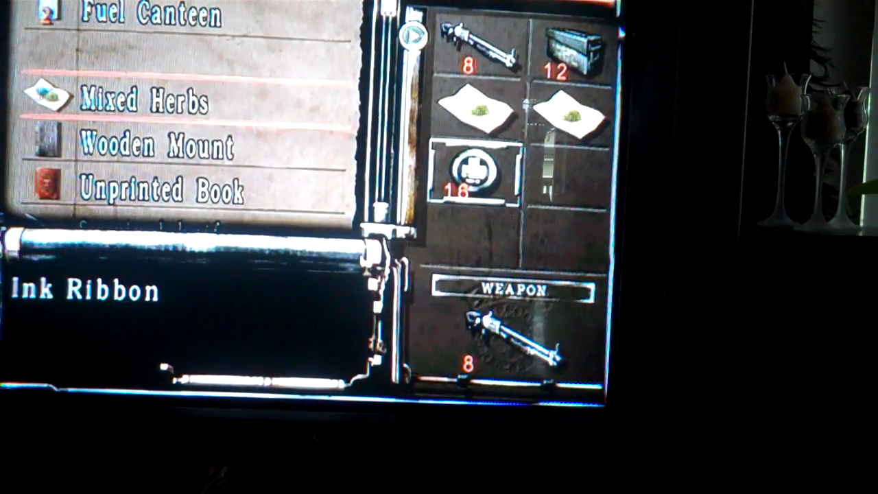
scroll(down, 3)
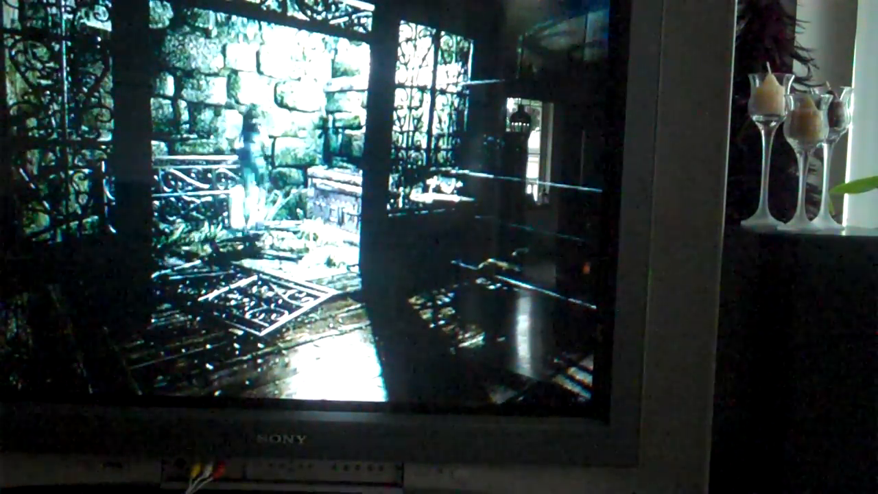
key(tab)
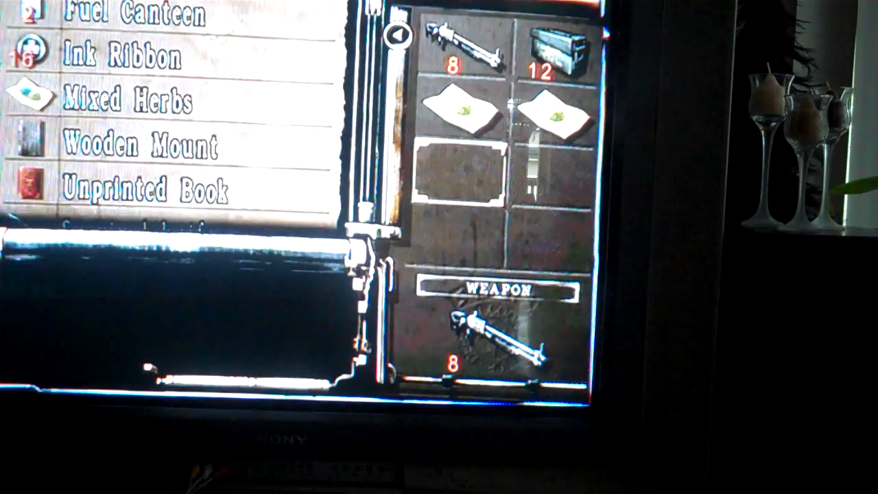